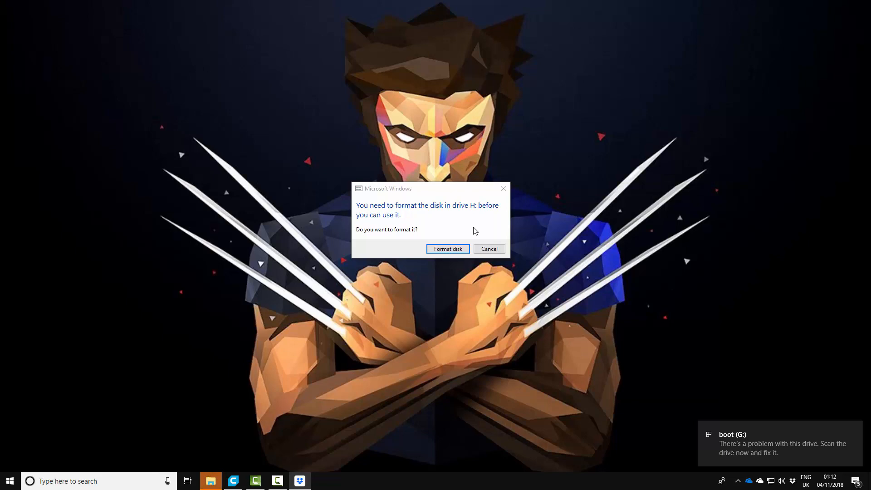
Step: Decline formatting drive H, open the boot (G:) drive, and bring up the octopi file's context menu
left_click(488, 249)
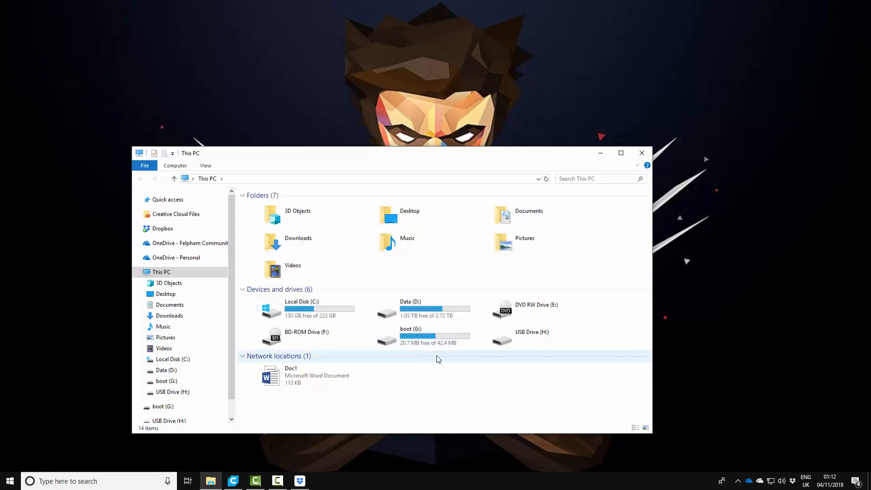
mouse_move(434, 337)
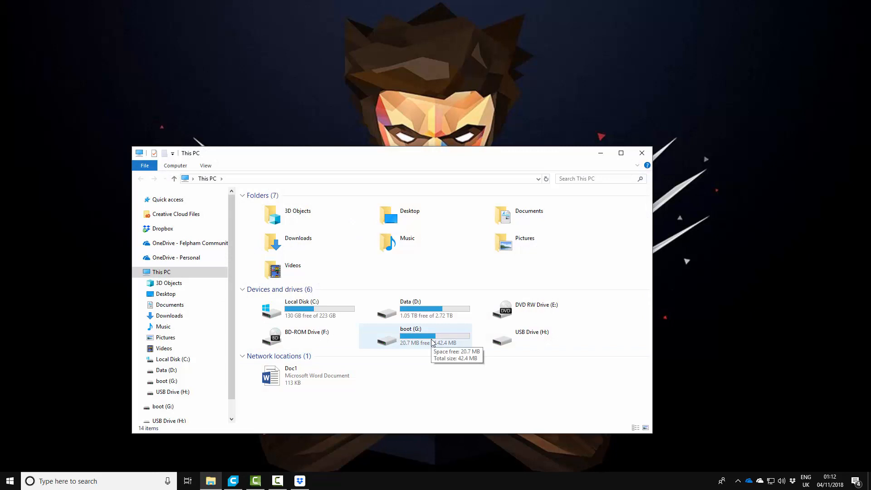
mouse_move(391, 339)
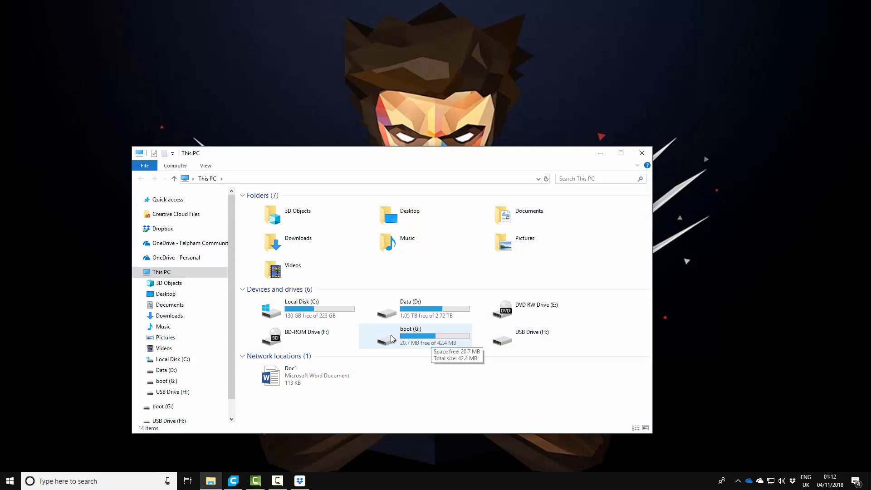
double_click(411, 336)
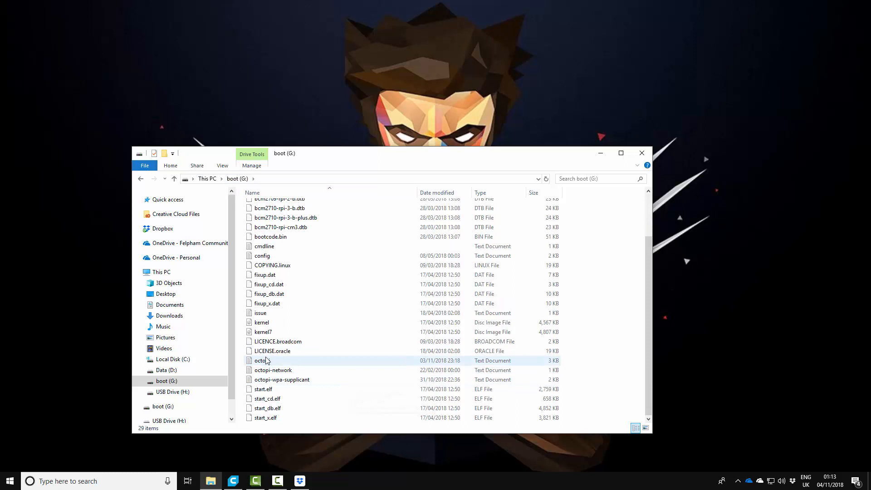
left_click(262, 360)
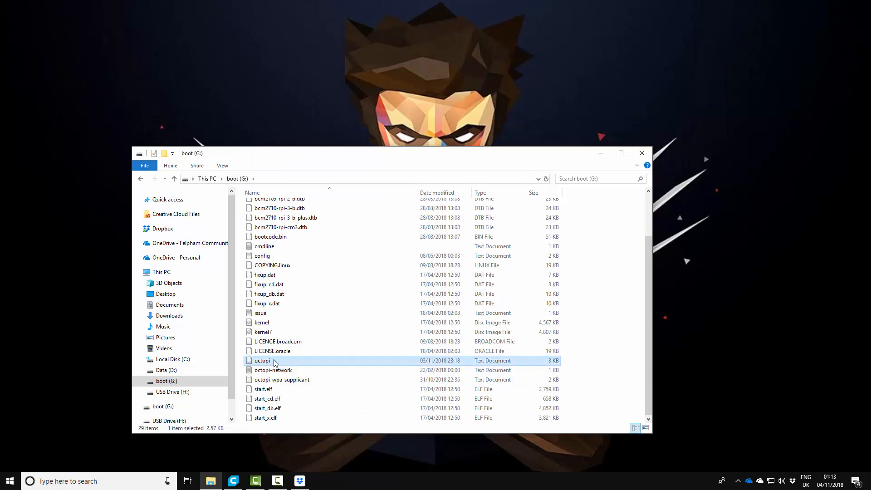
right_click(262, 360)
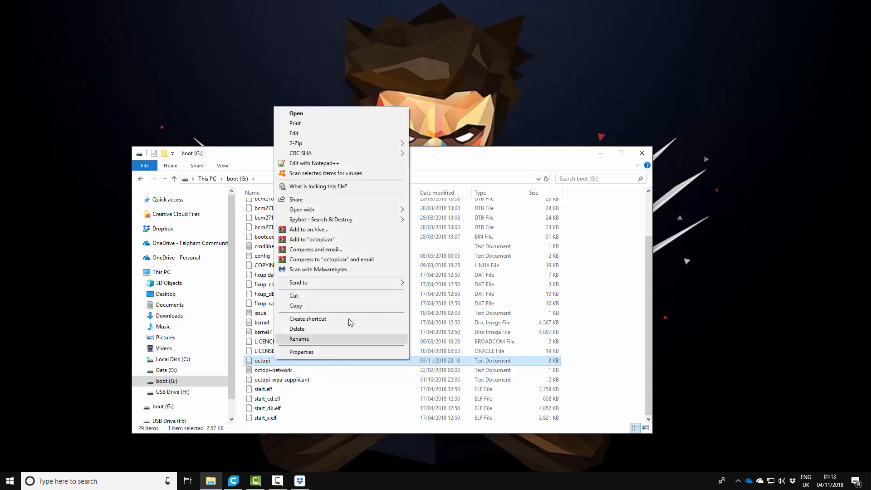
mouse_move(314, 163)
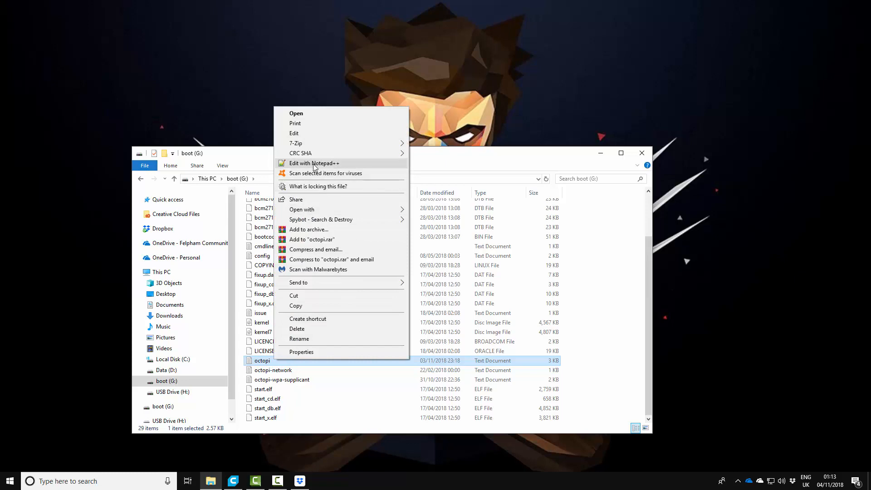
Step: Open octopi.txt with Notepad++ and scroll to the camera_usb_options and camera_raspi_options lines
left_click(315, 163)
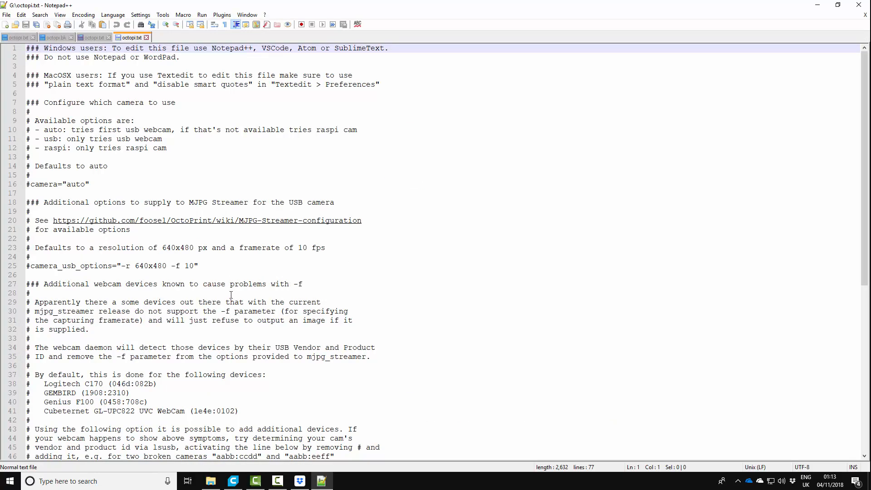
scroll("down", 3)
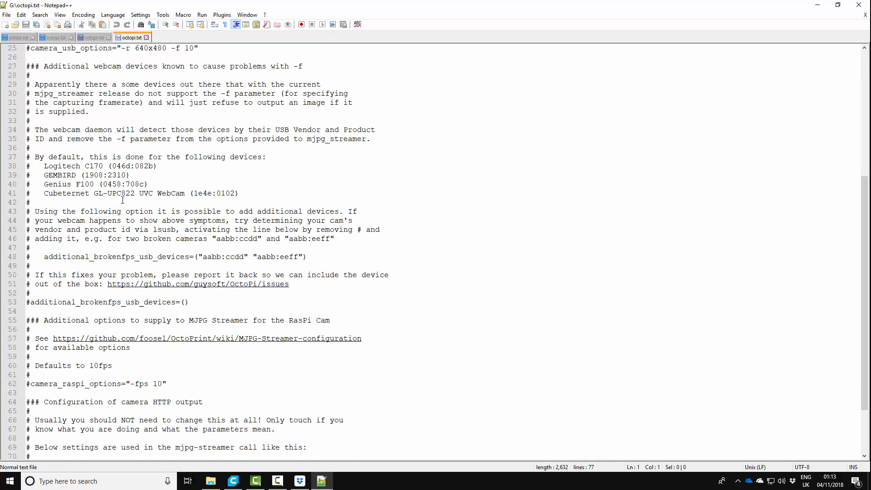
scroll("down", 3)
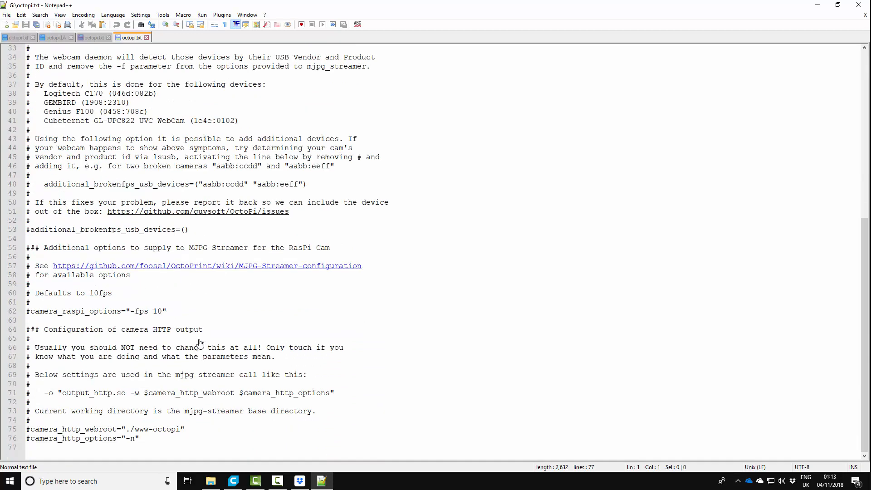
mouse_move(275, 313)
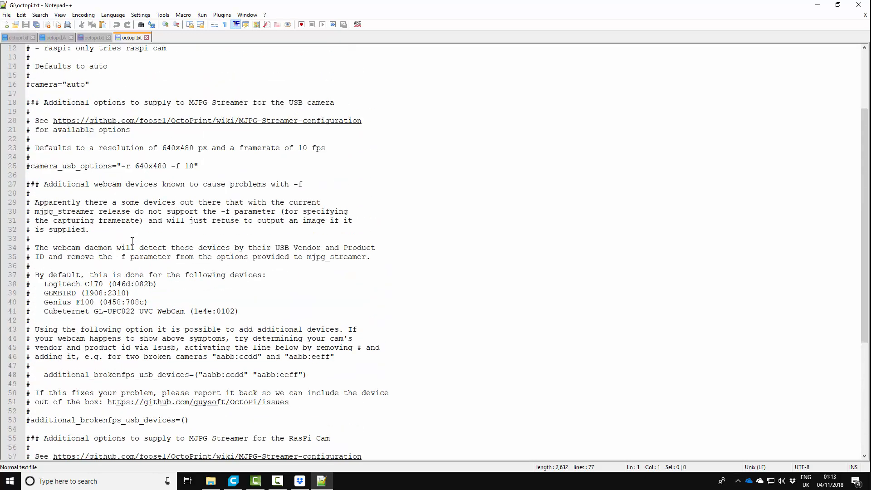
mouse_move(79, 170)
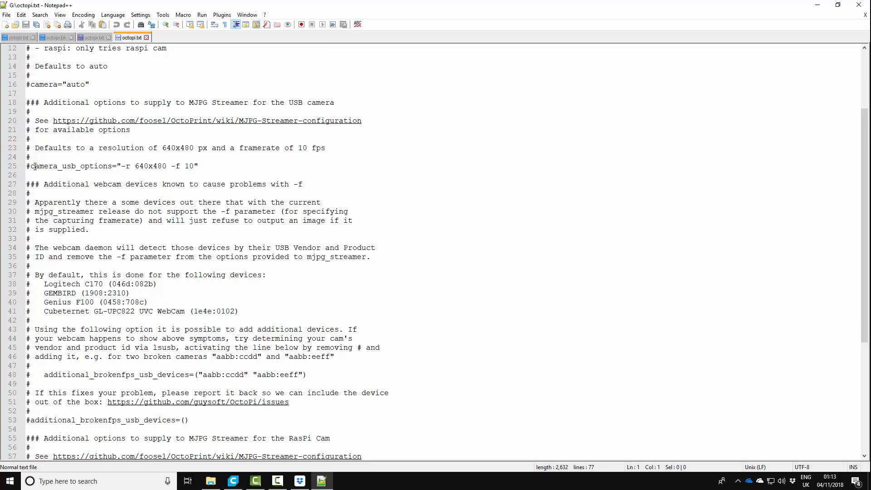
left_click(28, 166)
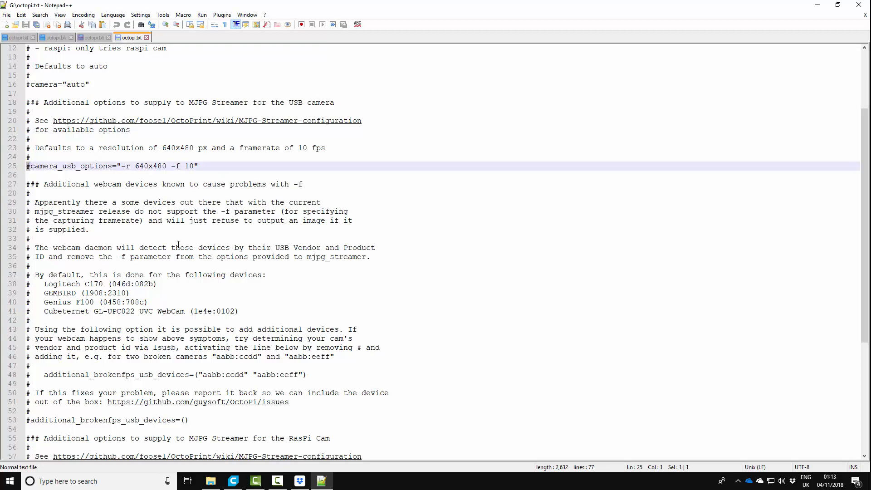
scroll("down", 3)
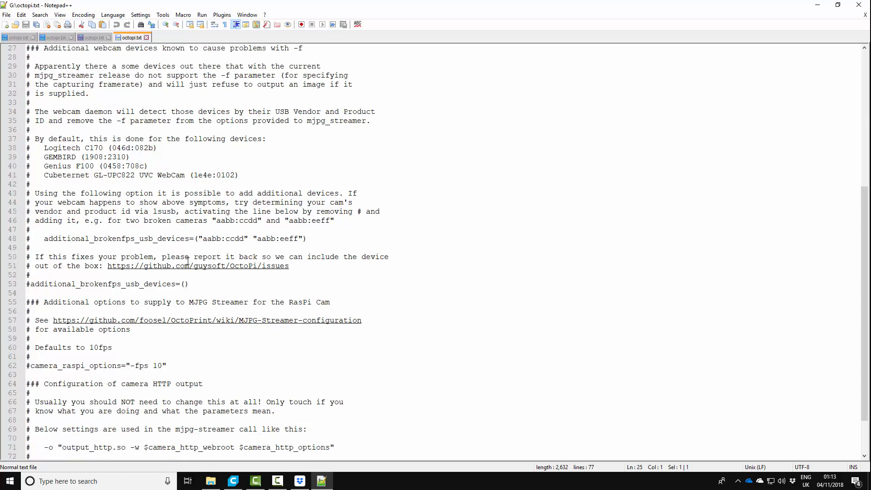
scroll("down", 3)
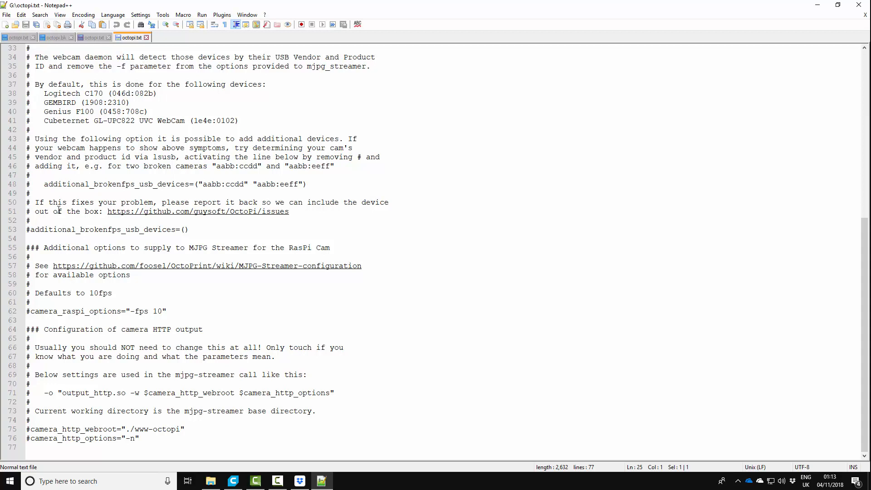
mouse_move(92, 316)
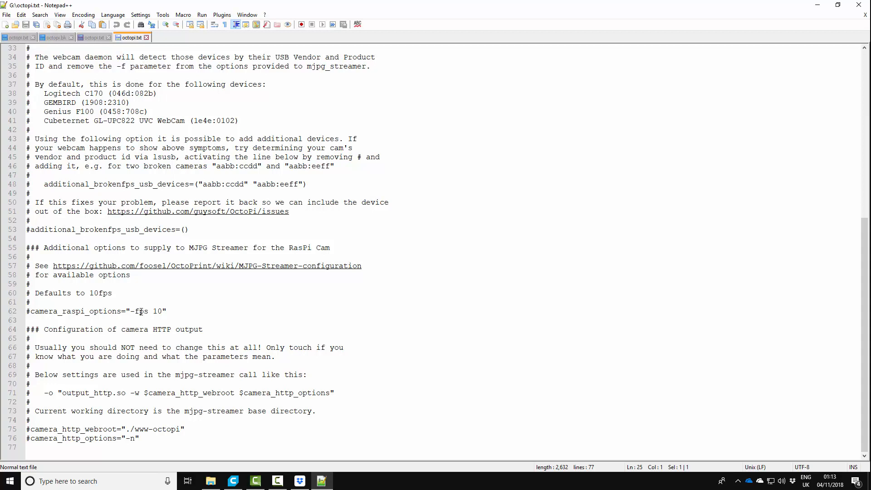
Step: Add an active camera_raspi_options line with "-x 1280 -y 720 -fps 20"
left_click(166, 312)
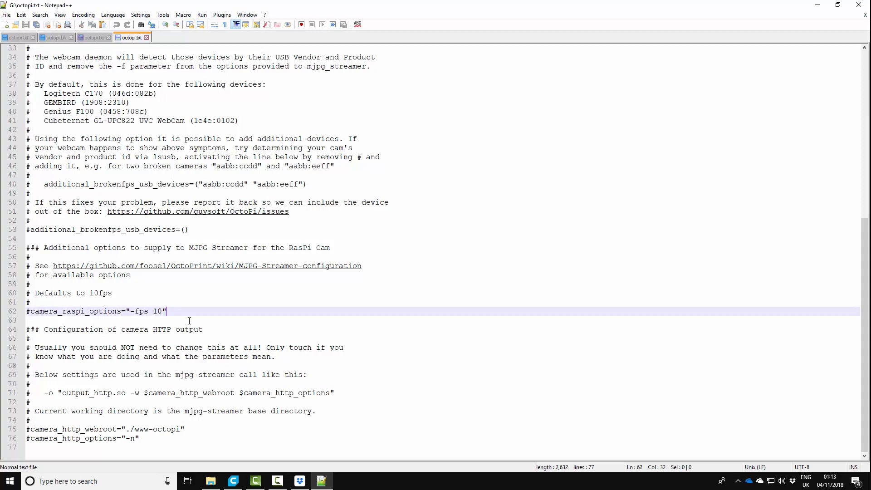
type("camera_raspi_options=\"-x 1280 -y 720 -fps 20\"")
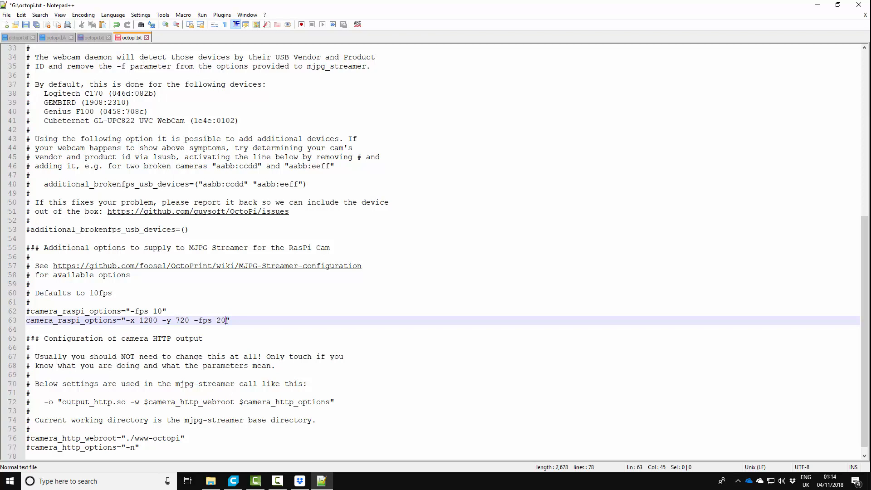
key("Backspace")
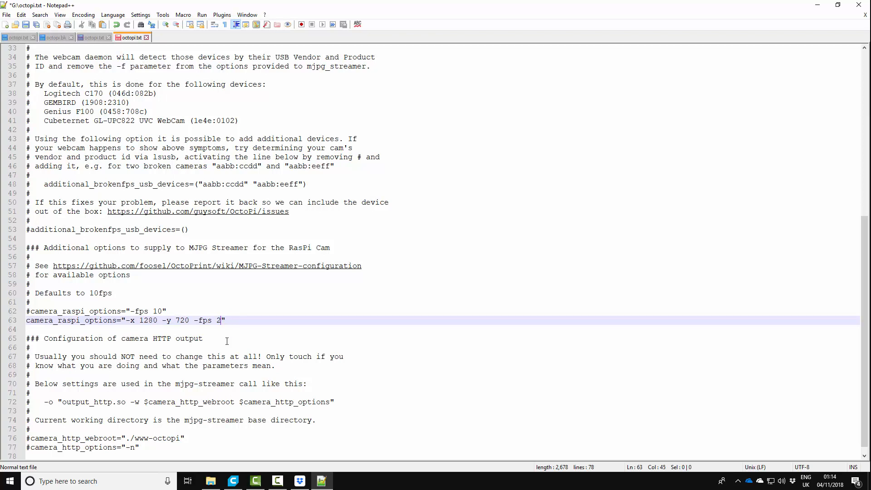
type("0")
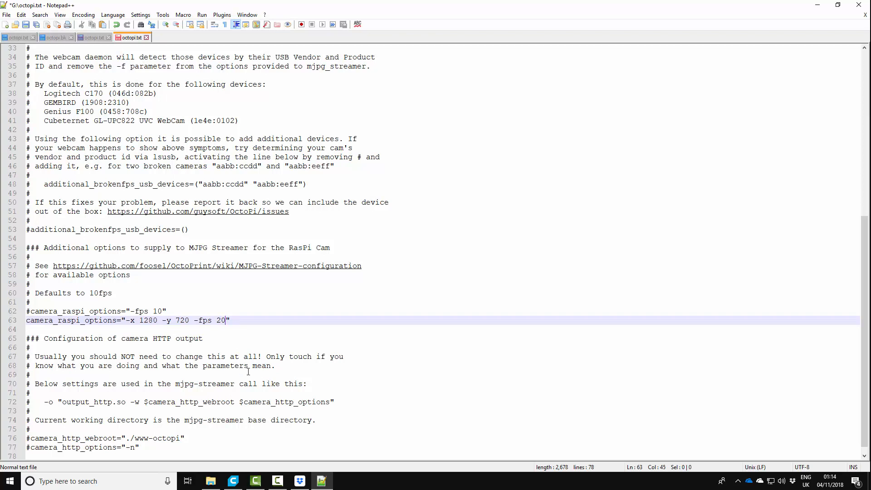
mouse_move(105, 129)
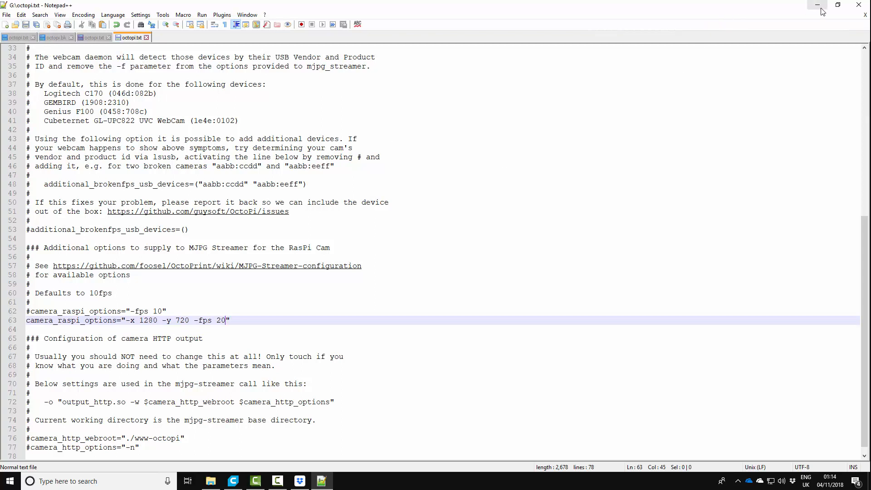
mouse_move(818, 5)
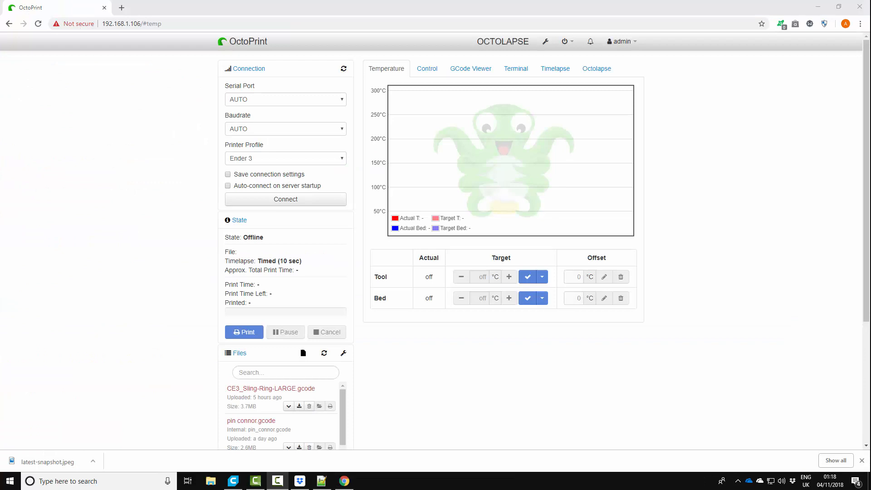
mouse_move(481, 84)
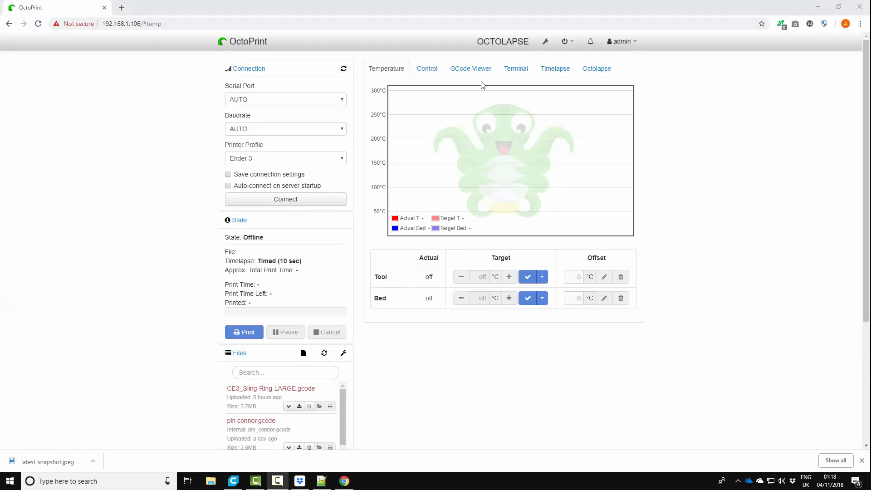
mouse_move(264, 54)
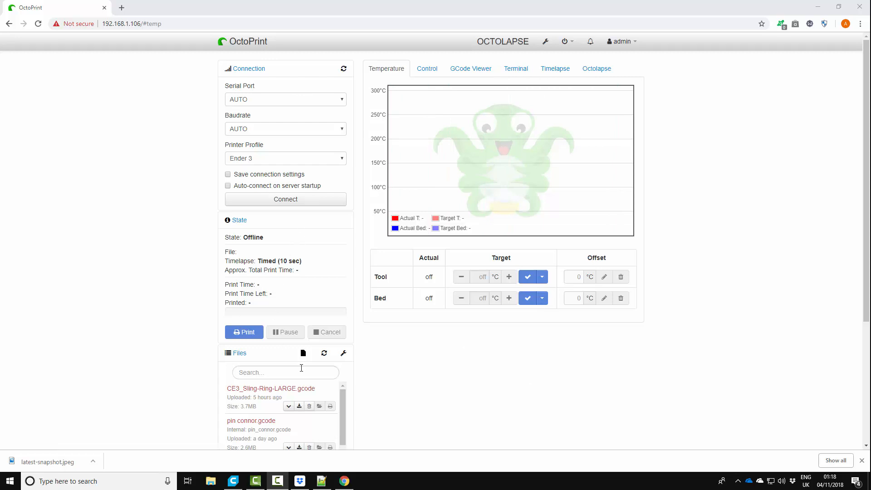
Step: Connect to the printer, search 'good', and start printing towergood.gcode
left_click(285, 199)
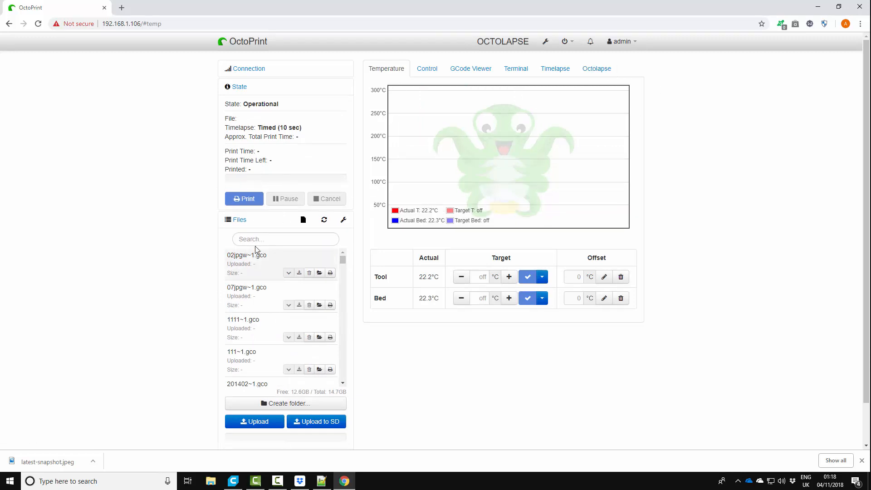
type("good")
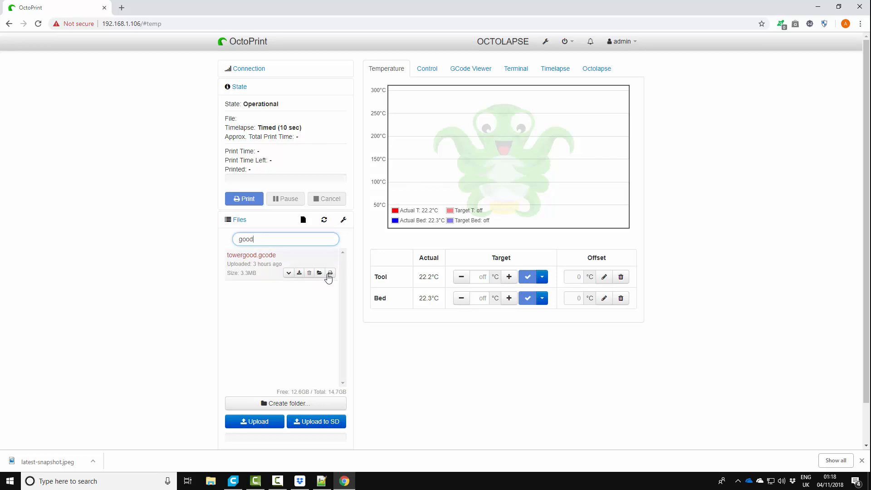
left_click(330, 272)
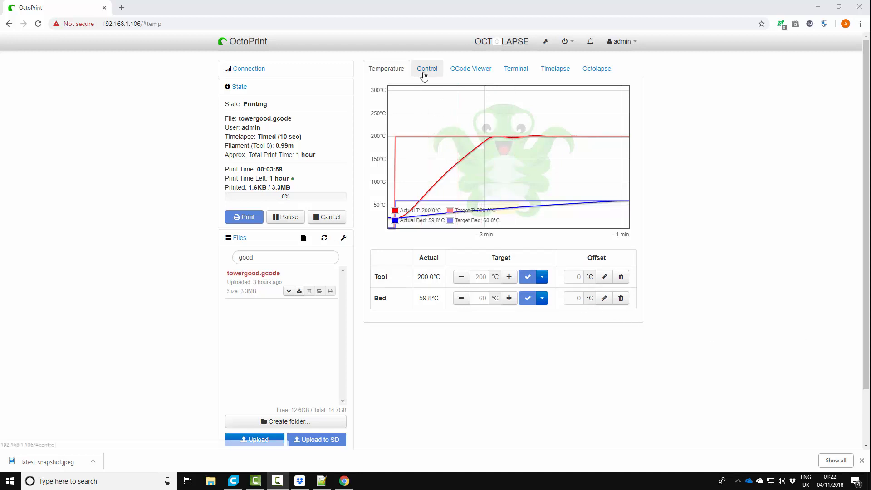
Step: Check the webcam on the Control tab, then view Octolapse's running status and snapshot
left_click(426, 69)
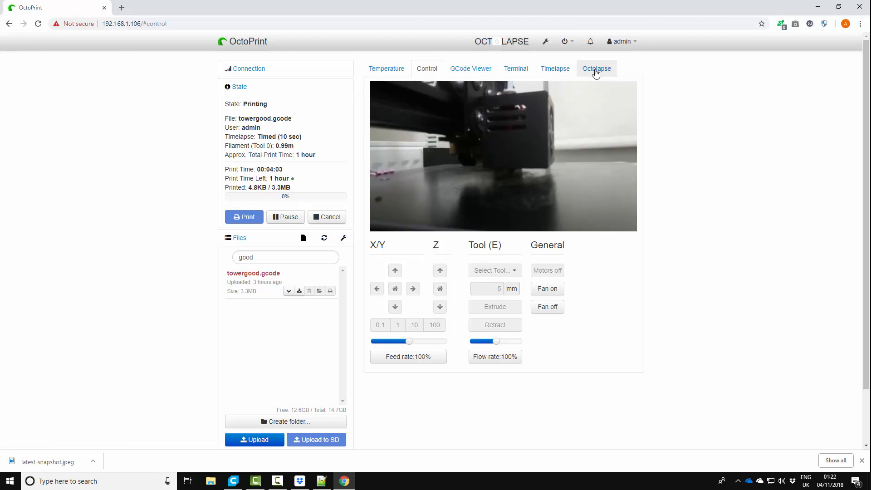
left_click(596, 69)
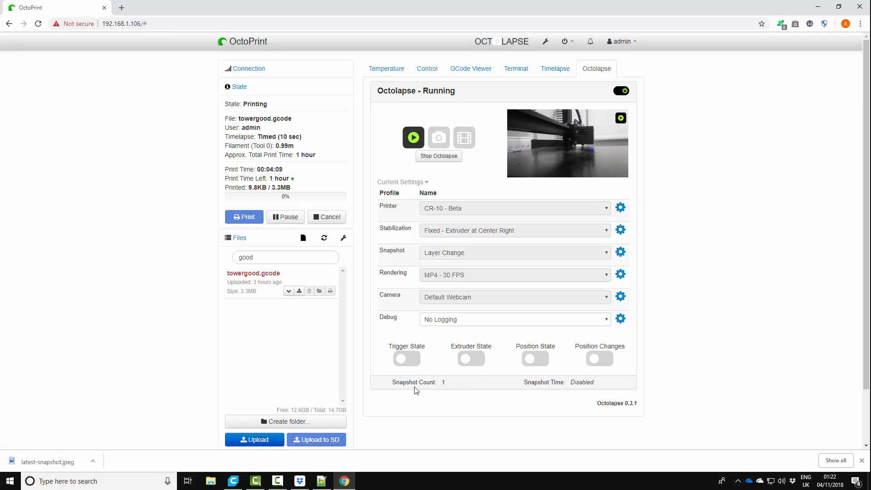
mouse_move(549, 147)
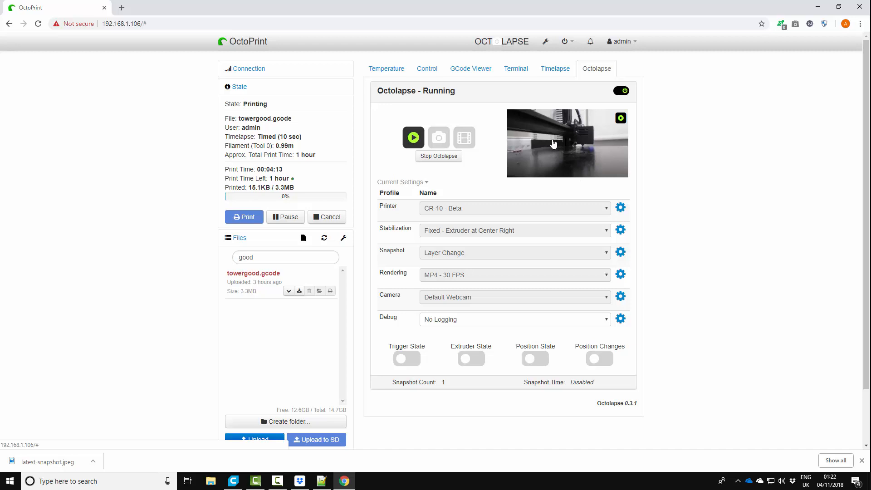
mouse_move(550, 148)
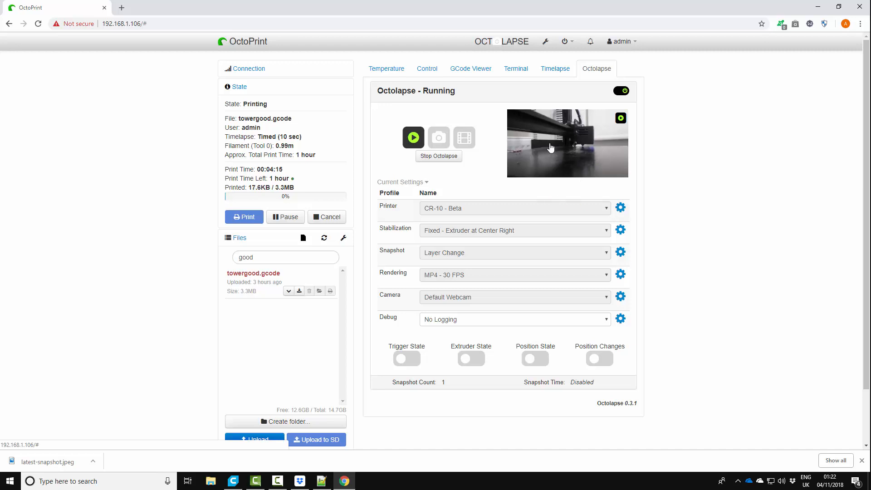
mouse_move(600, 153)
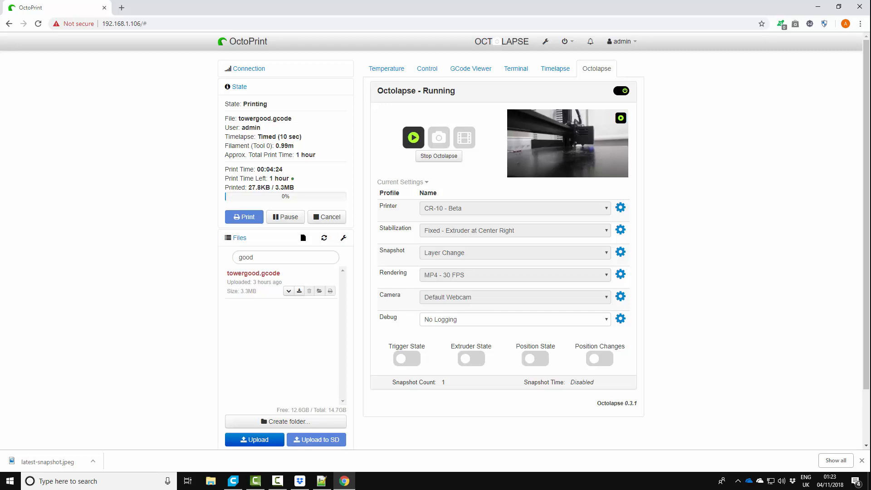
mouse_move(381, 62)
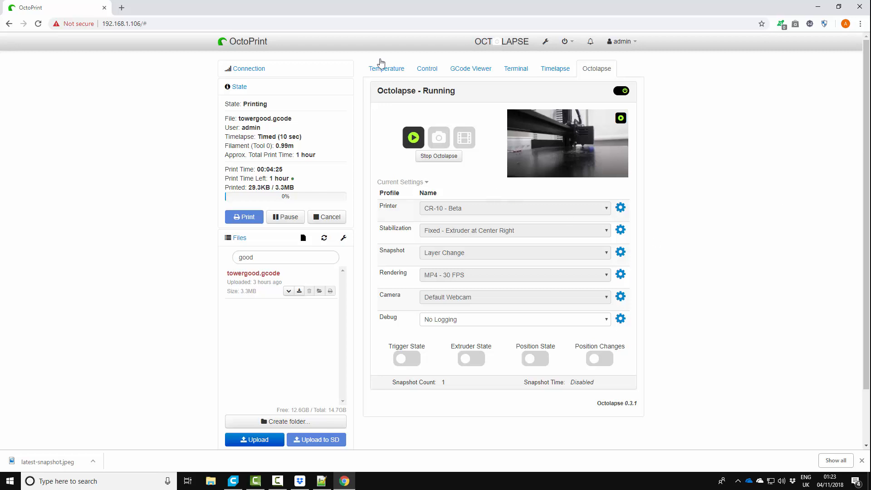
mouse_move(552, 156)
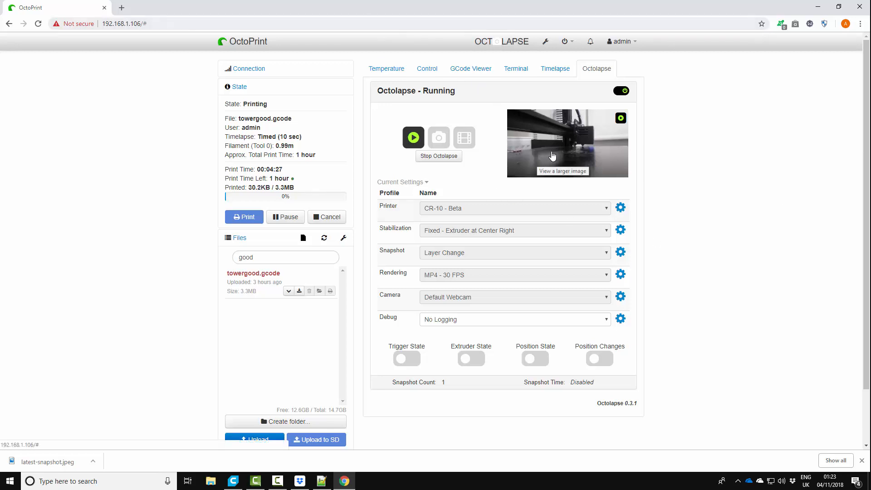
mouse_move(561, 151)
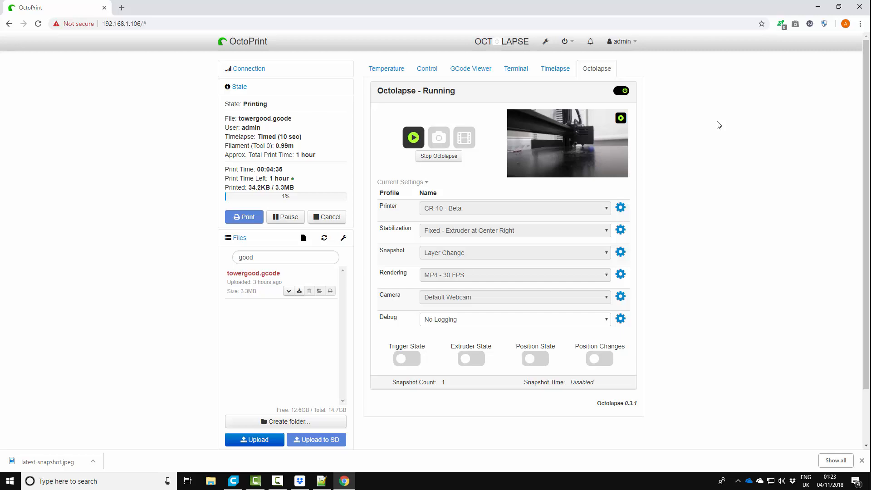
mouse_move(728, 127)
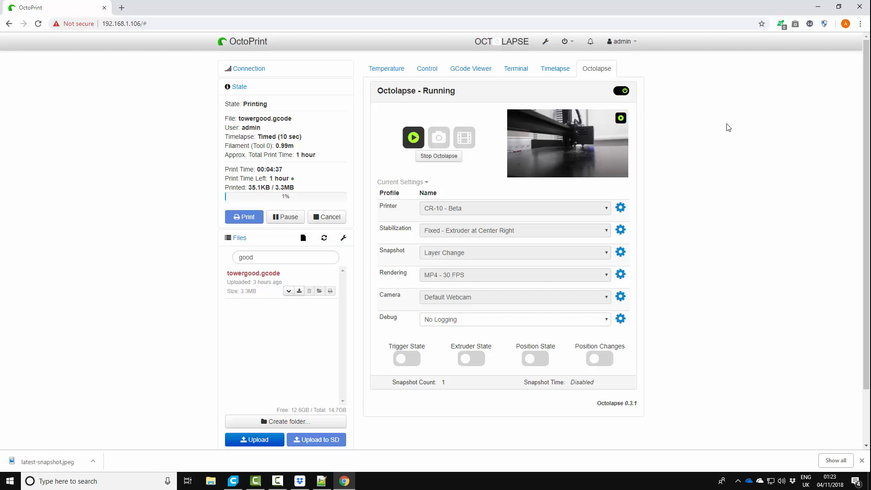